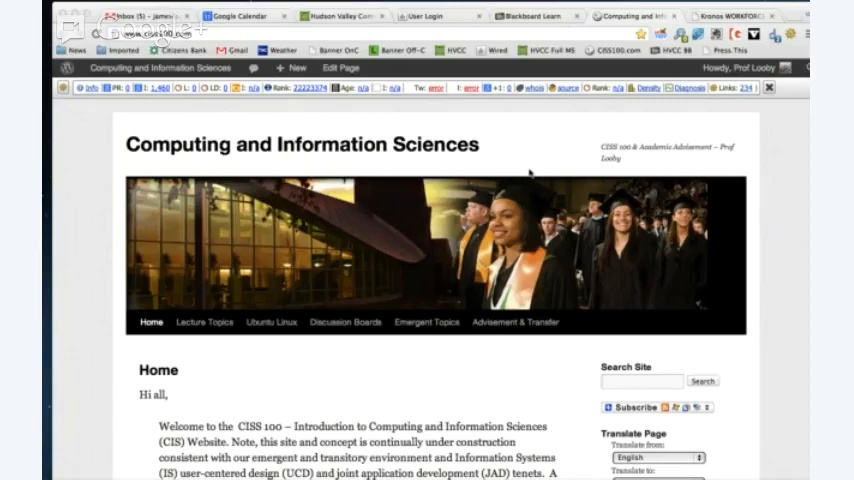
pyautogui.moveTo(528, 160)
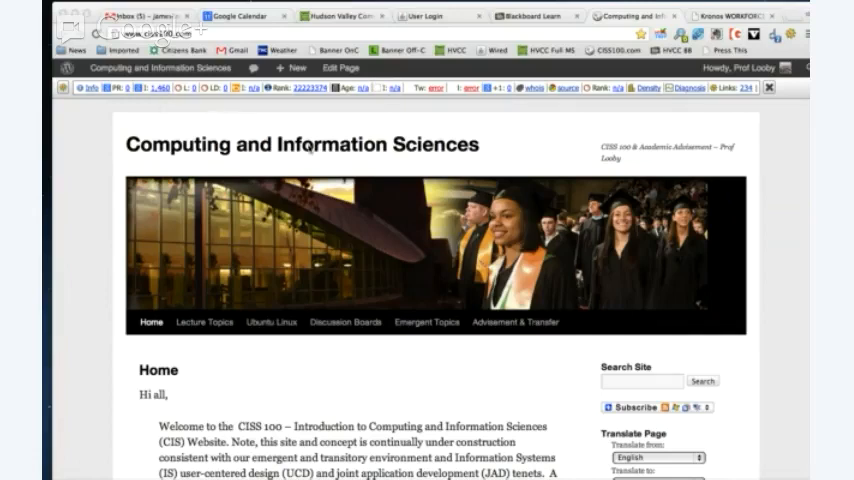
pyautogui.moveTo(312, 148)
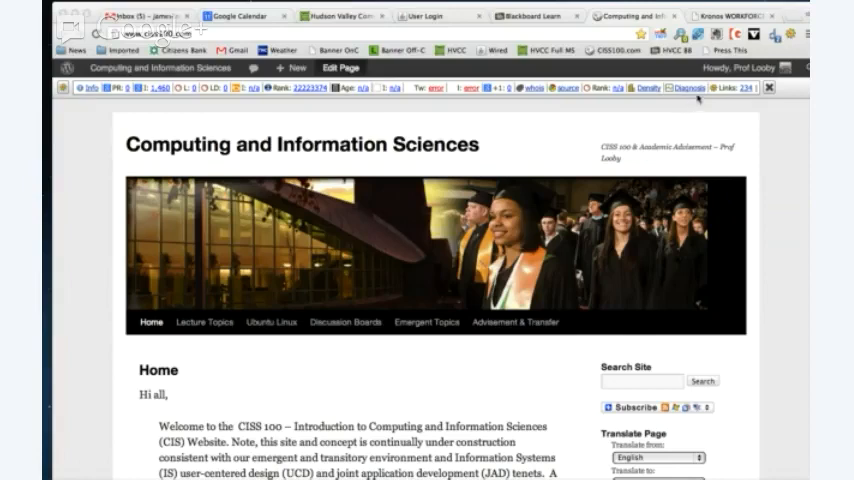
pyautogui.moveTo(684, 94)
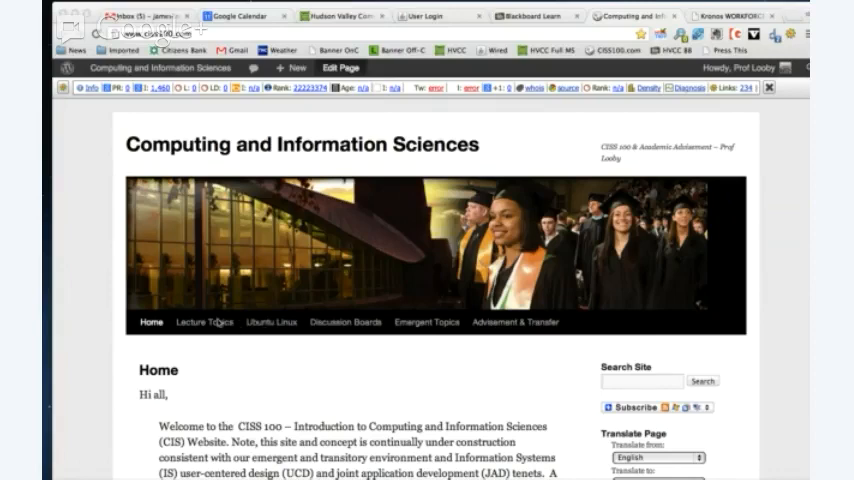
# Step: Navigate from Lecture Topics to the 08 Internet & WWW lecture page
pyautogui.click(206, 320)
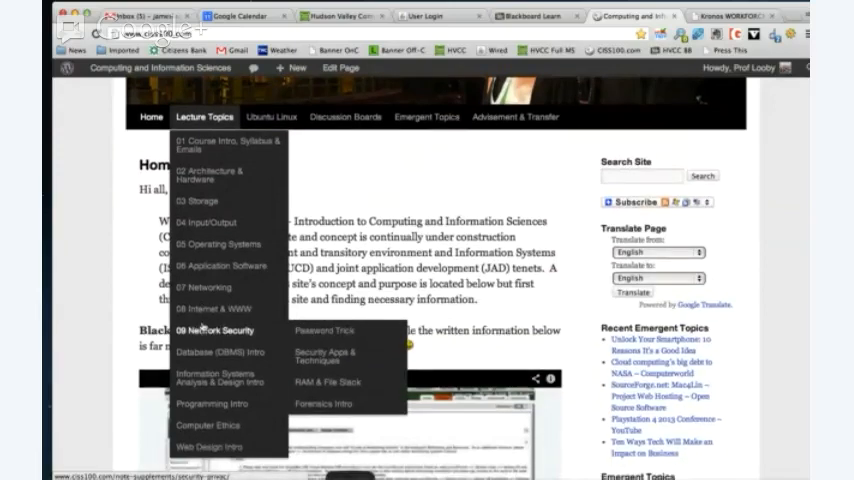
pyautogui.moveTo(212, 312)
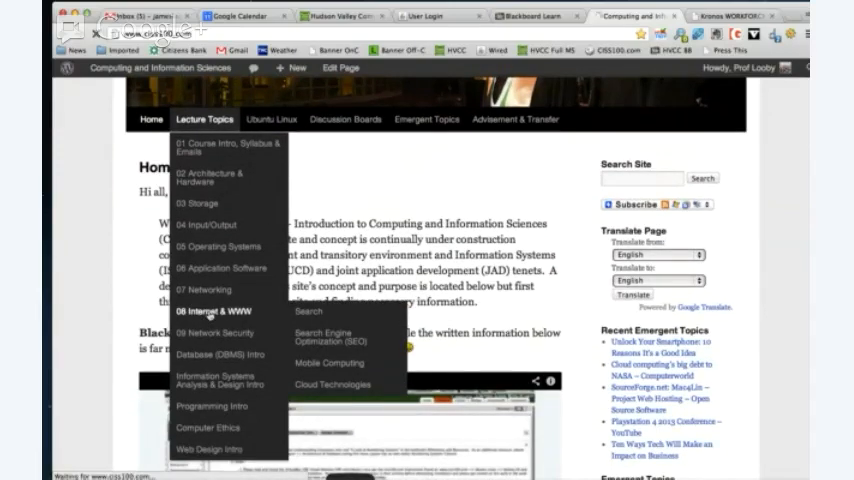
pyautogui.click(212, 312)
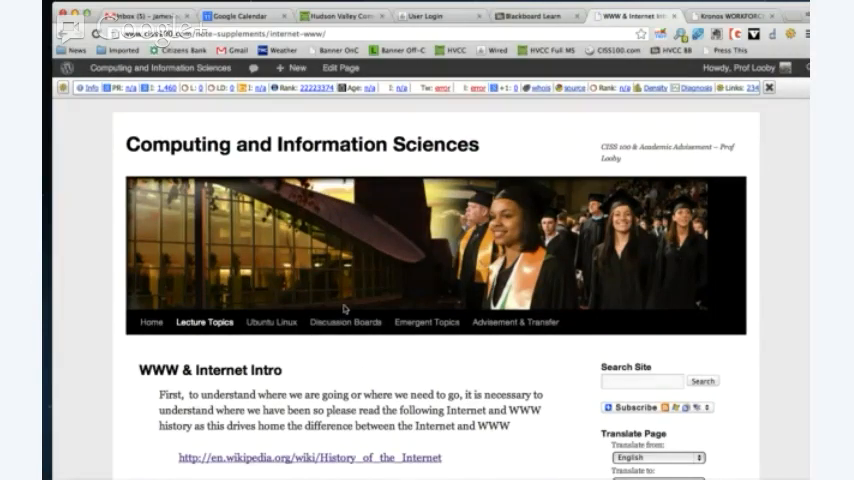
# Step: Scroll the WWW & Internet Intro page down to its history, IoT and IPv6 links
pyautogui.scroll(-3)
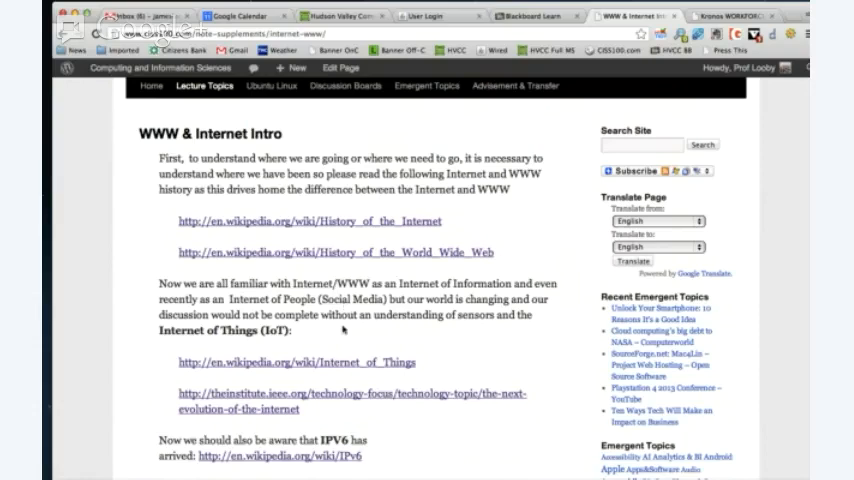
pyautogui.scroll(-3)
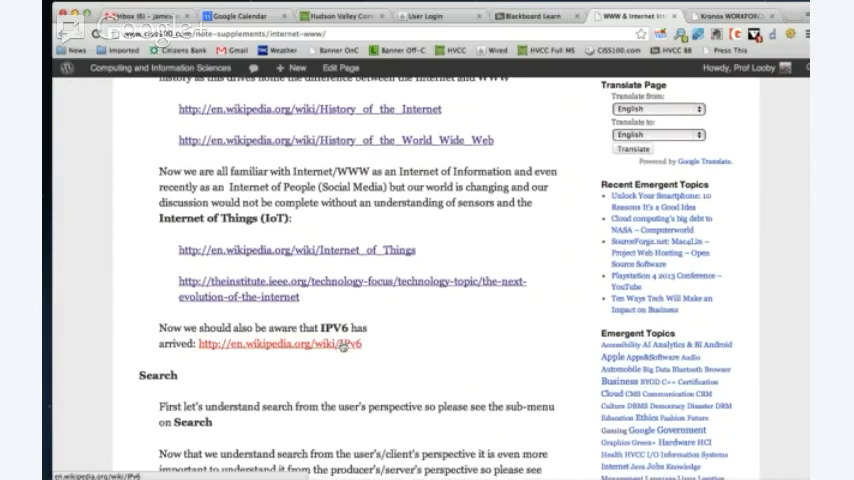
pyautogui.scroll(-3)
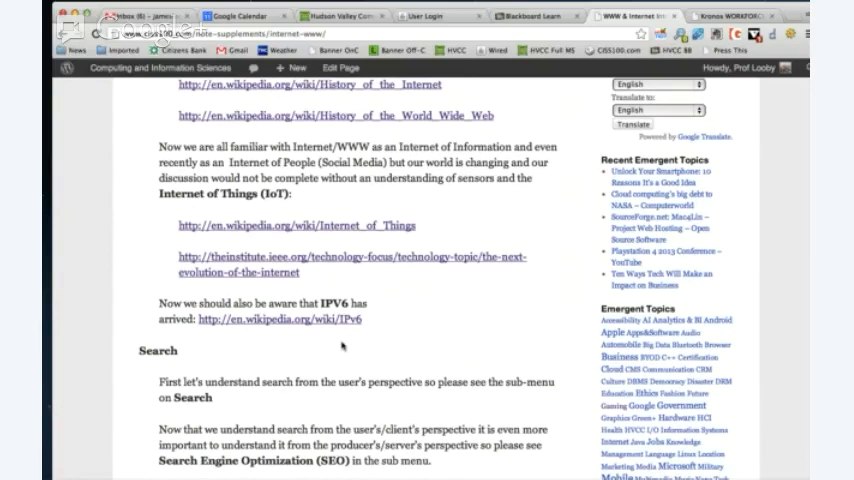
pyautogui.scroll(-3)
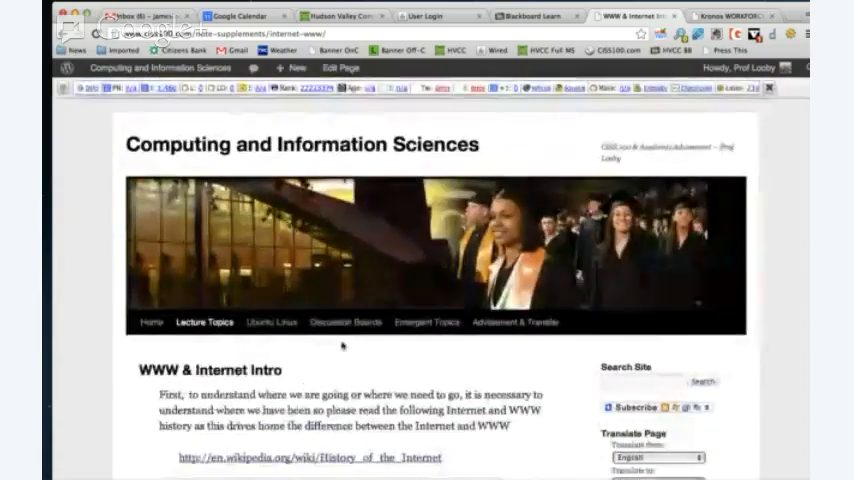
# Step: Navigate from Lecture Topics to the Search Engine Optimization (SEO) lecture
pyautogui.click(204, 320)
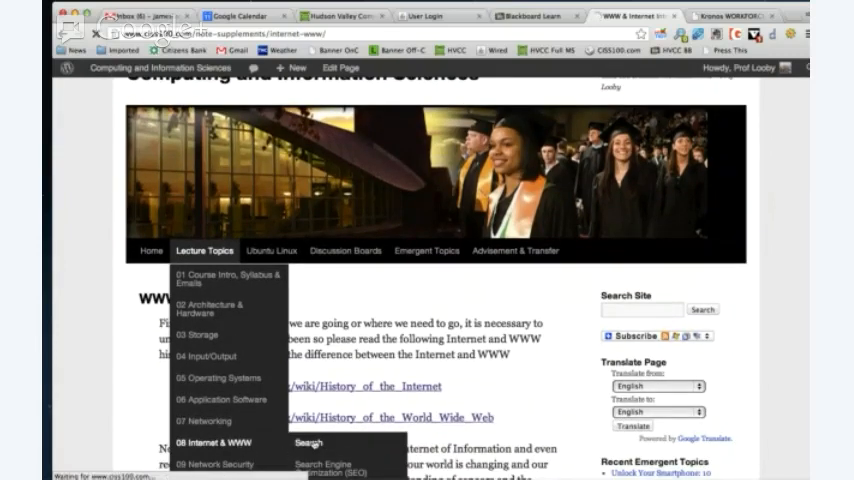
pyautogui.click(308, 442)
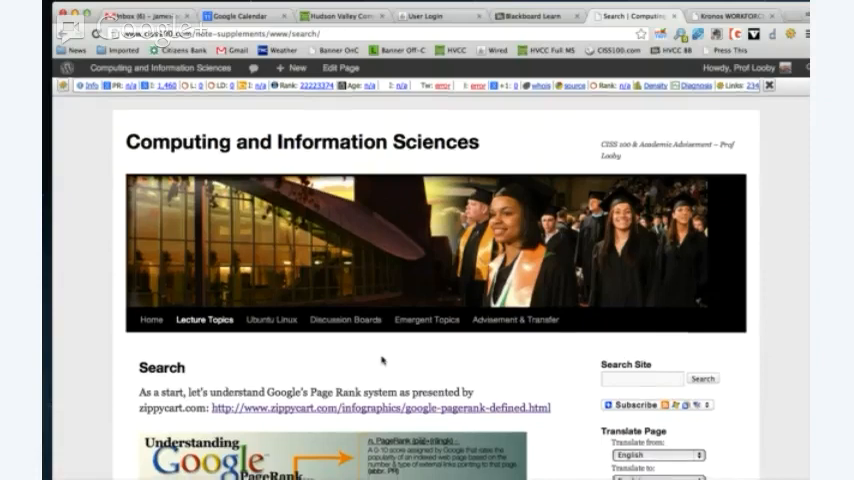
# Step: Scroll down to the Understanding Google PageRank infographic
pyautogui.scroll(-3)
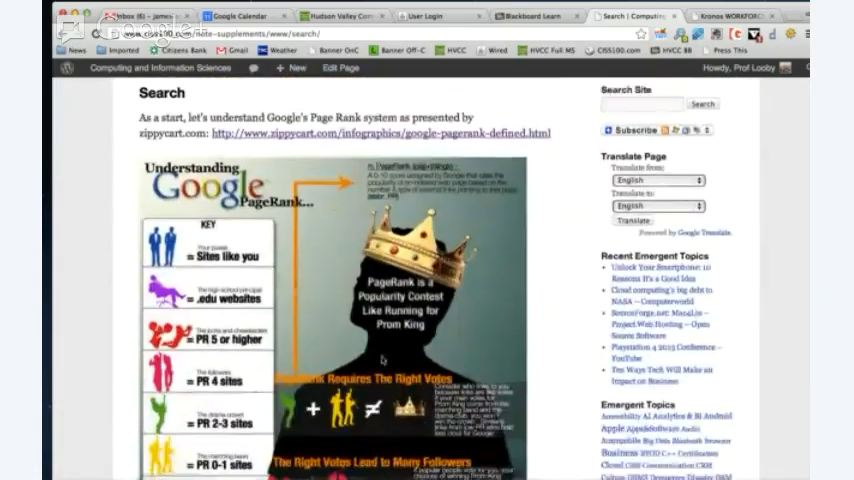
pyautogui.scroll(-3)
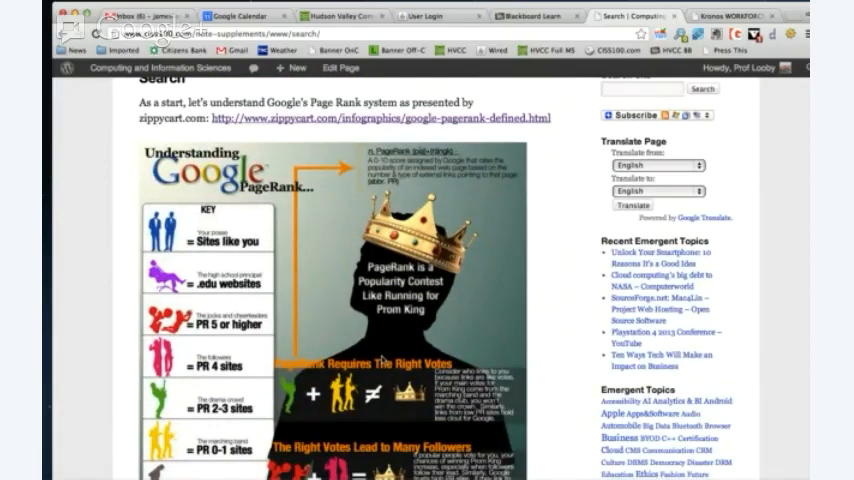
pyautogui.scroll(-3)
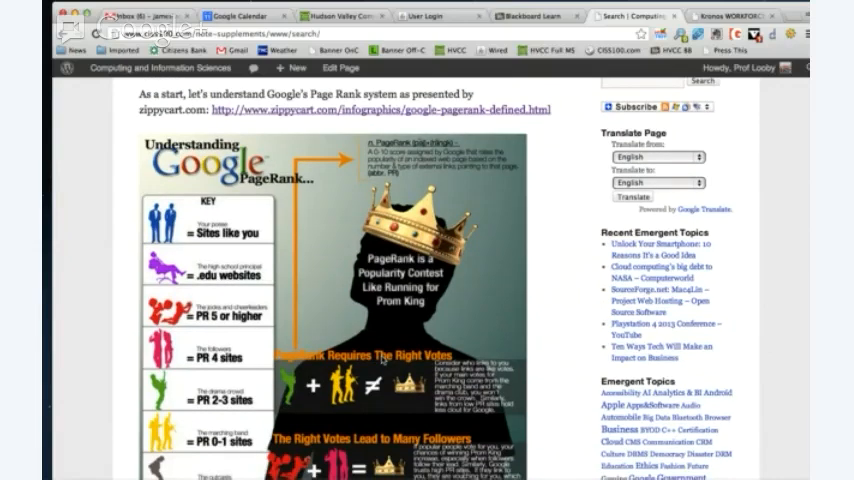
pyautogui.scroll(-3)
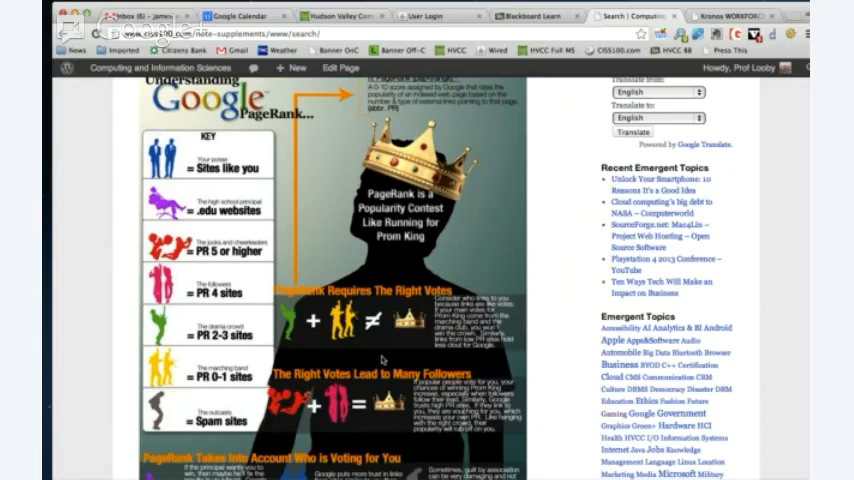
pyautogui.scroll(-3)
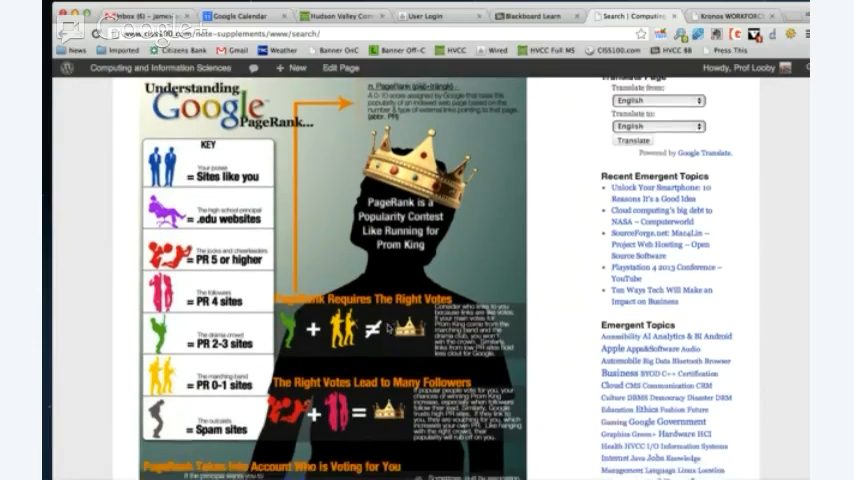
# Step: Scroll through the infographic to its 'Achieving The Best & Most Votes' panel
pyautogui.scroll(-3)
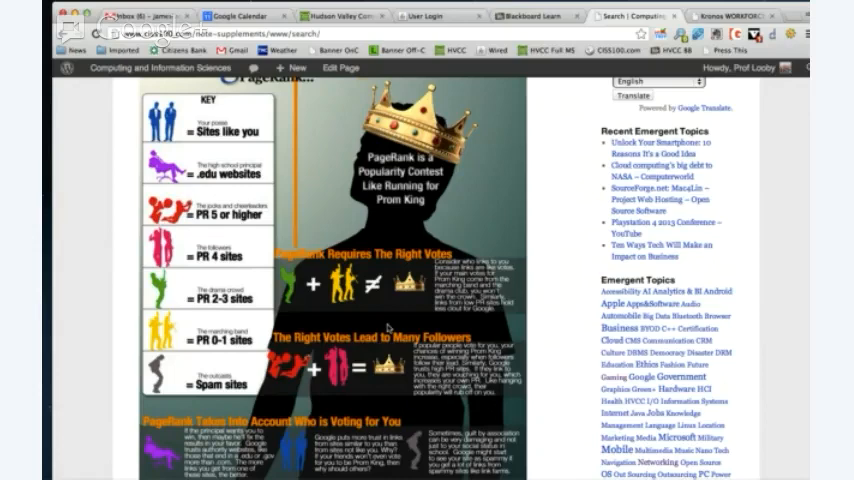
pyautogui.scroll(-3)
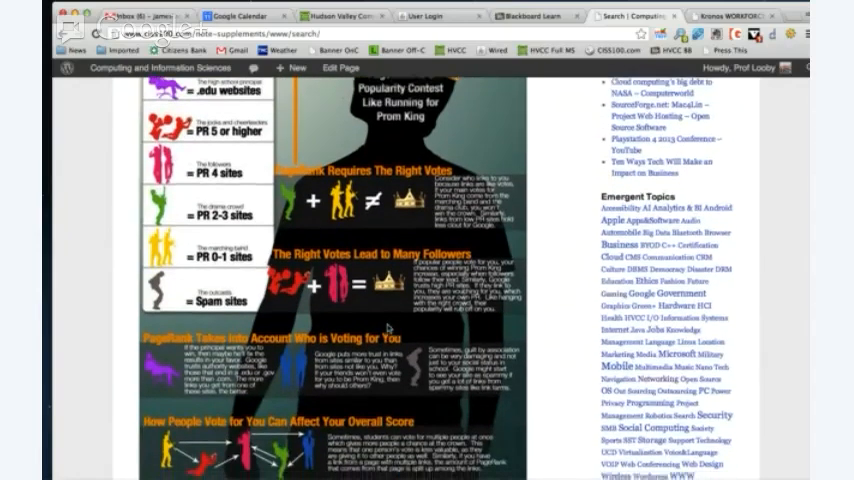
pyautogui.scroll(-3)
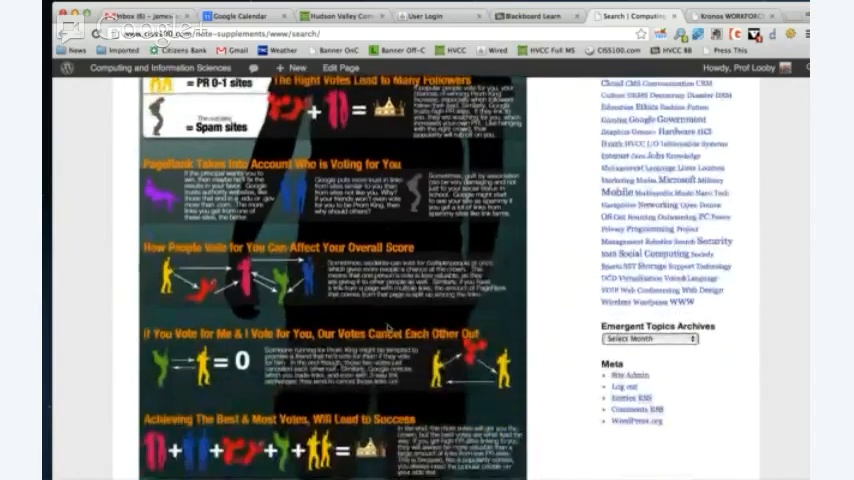
# Step: Scroll past the Phrase Search tips to the Field Search Restrictions heading
pyautogui.scroll(-3)
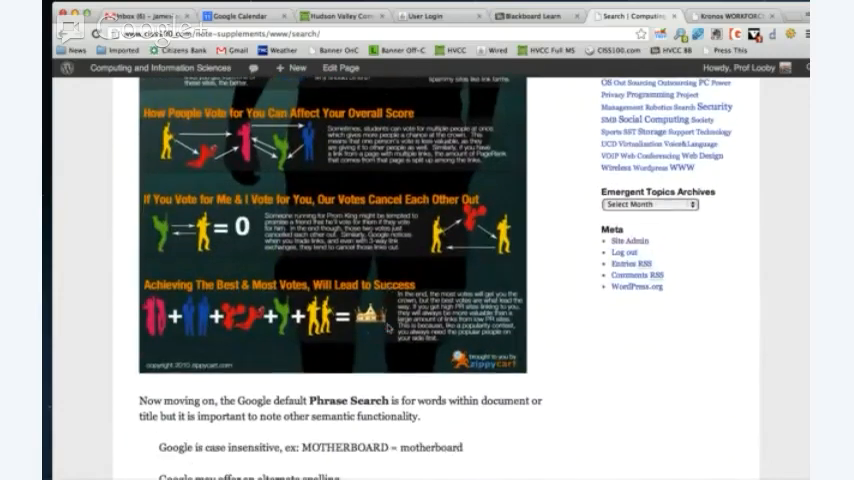
pyautogui.scroll(-3)
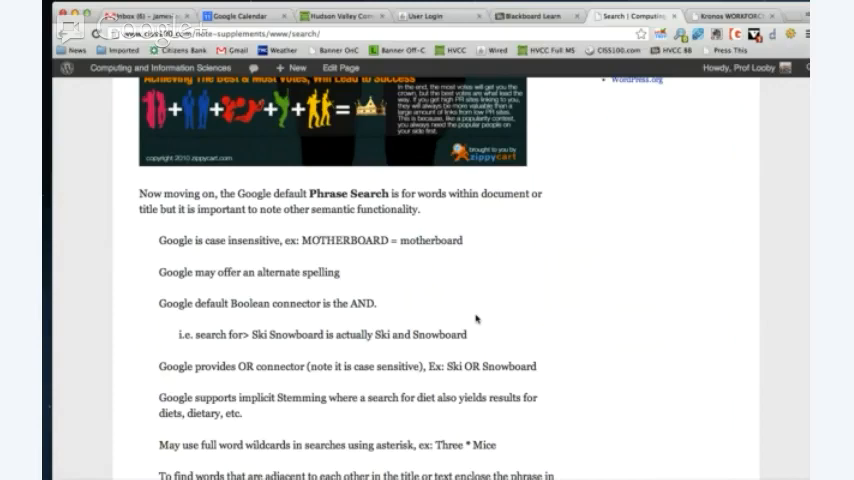
pyautogui.moveTo(476, 300)
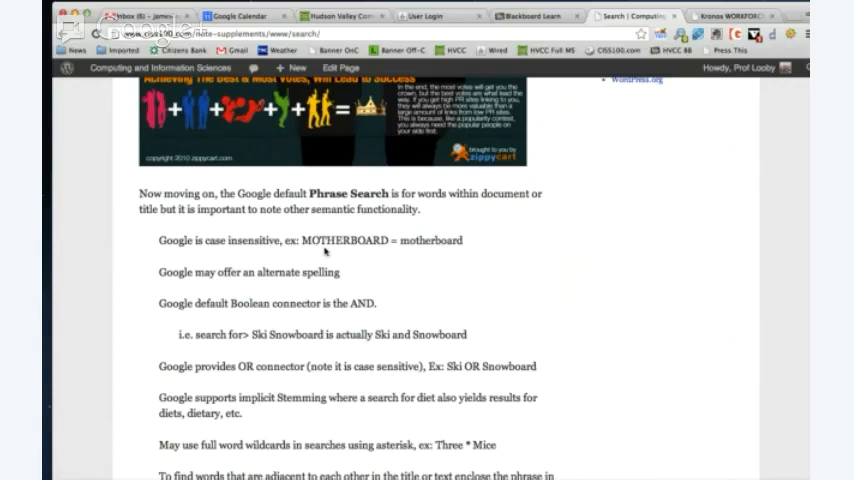
pyautogui.moveTo(432, 252)
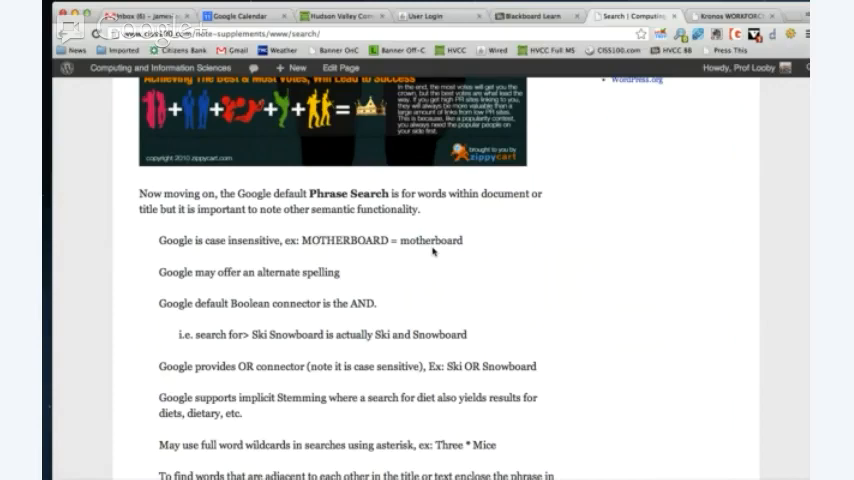
pyautogui.scroll(-3)
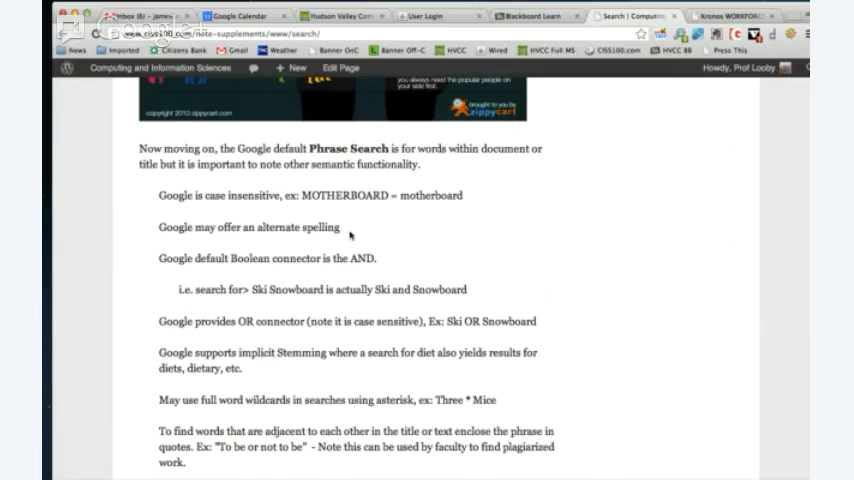
pyautogui.scroll(-3)
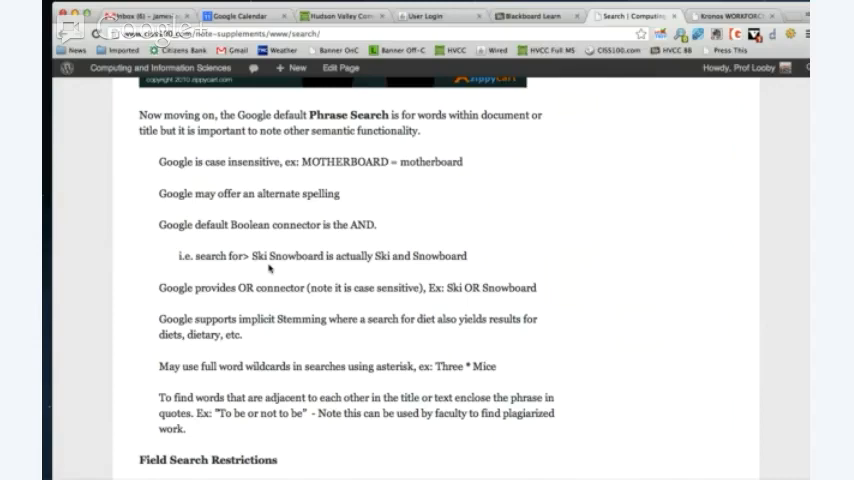
pyautogui.moveTo(272, 268)
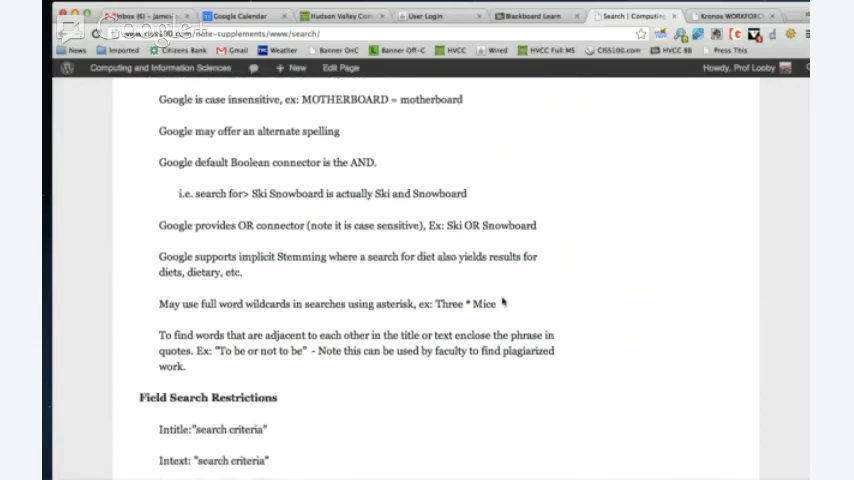
pyautogui.moveTo(262, 268)
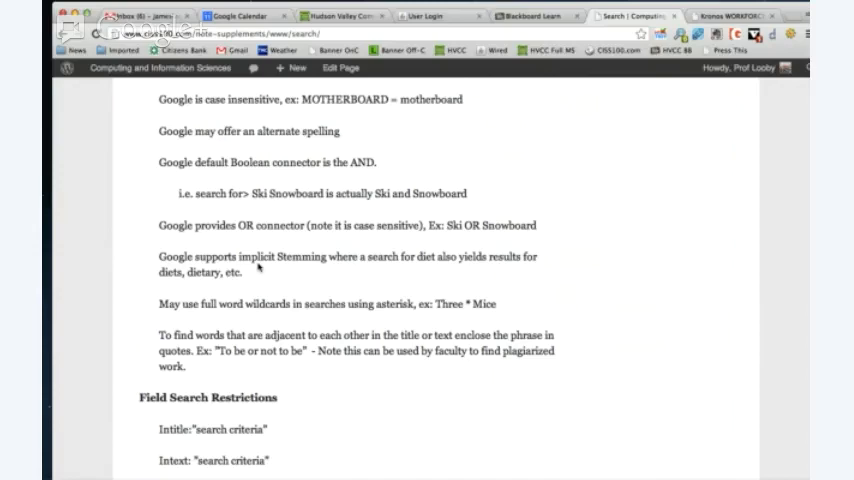
# Step: Scroll so the Inanchor and Site:edu field restriction examples are visible
pyautogui.scroll(-3)
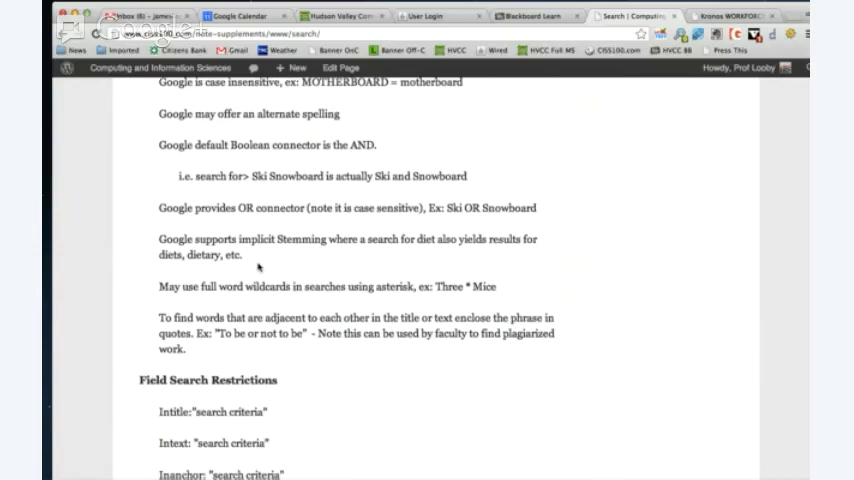
pyautogui.scroll(-3)
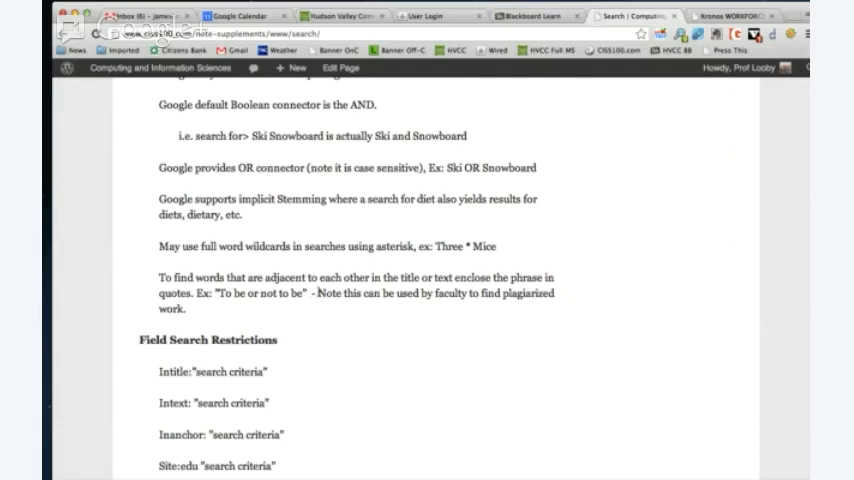
# Step: Highlight the note about faculty finding plagiarized work, then continue to Inurl and Filetype:pdf
pyautogui.moveTo(318, 292); pyautogui.dragTo(186, 308)
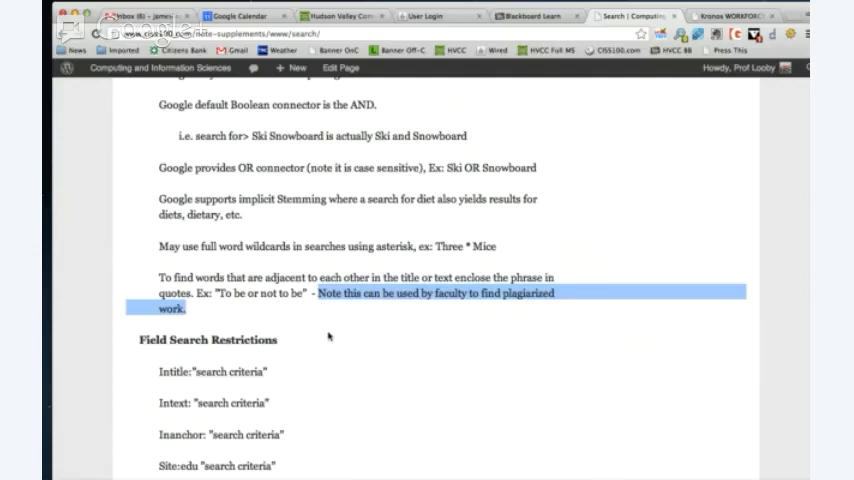
pyautogui.scroll(-3)
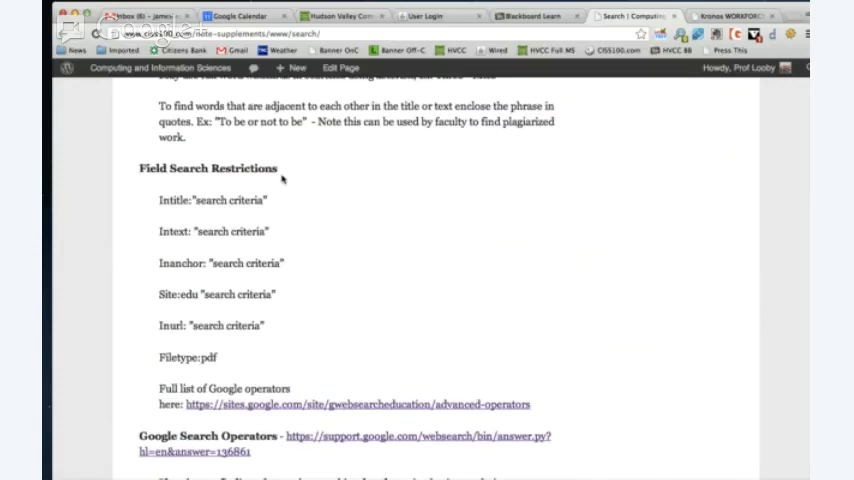
pyautogui.moveTo(216, 204)
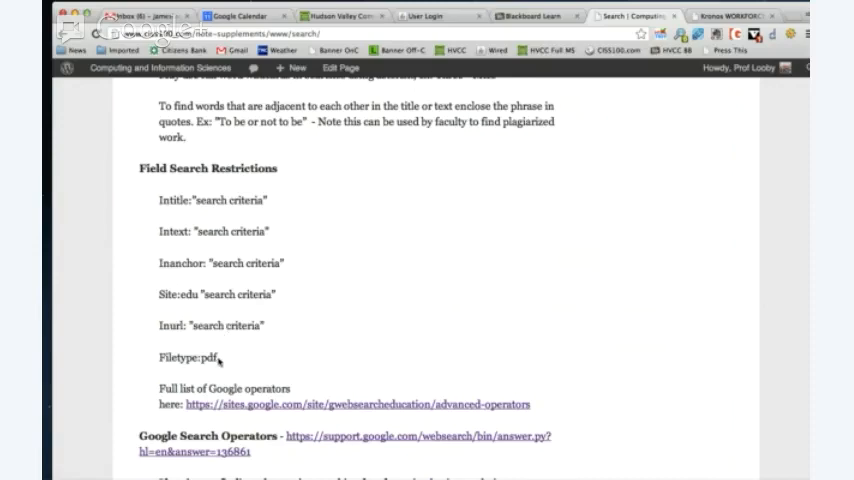
# Step: Scroll the search operators table down to the Exclude a word row
pyautogui.scroll(-3)
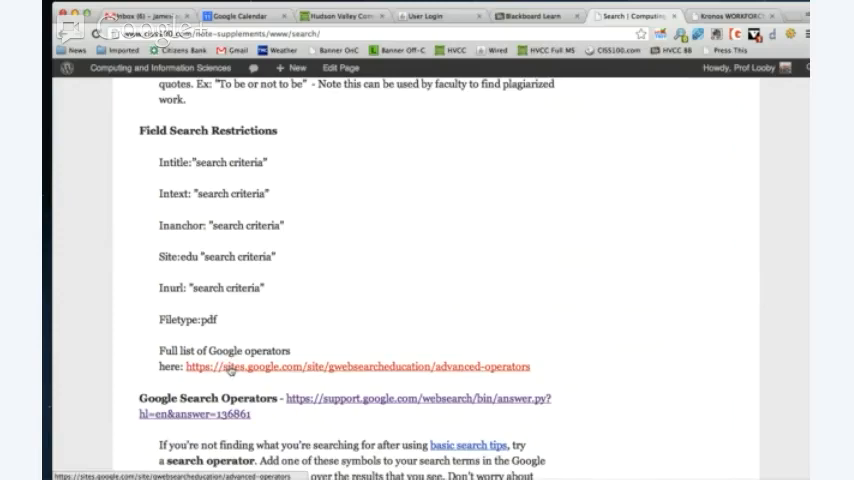
pyautogui.scroll(-3)
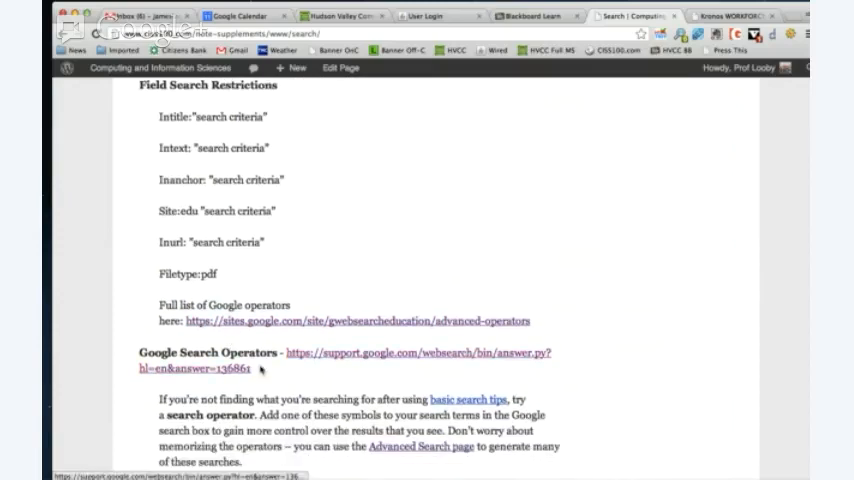
pyautogui.scroll(-3)
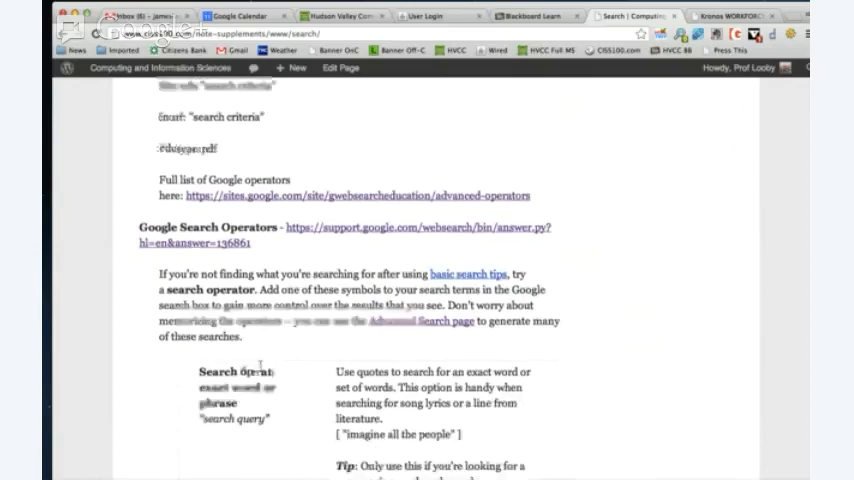
pyautogui.scroll(-3)
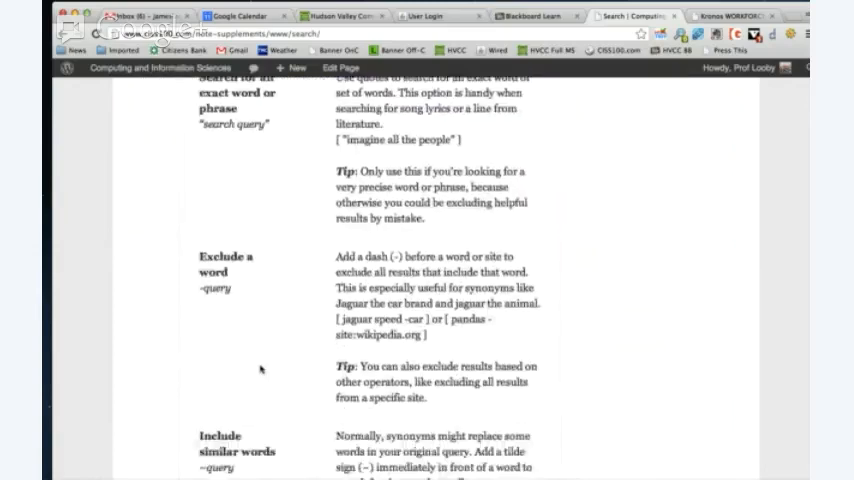
pyautogui.scroll(-3)
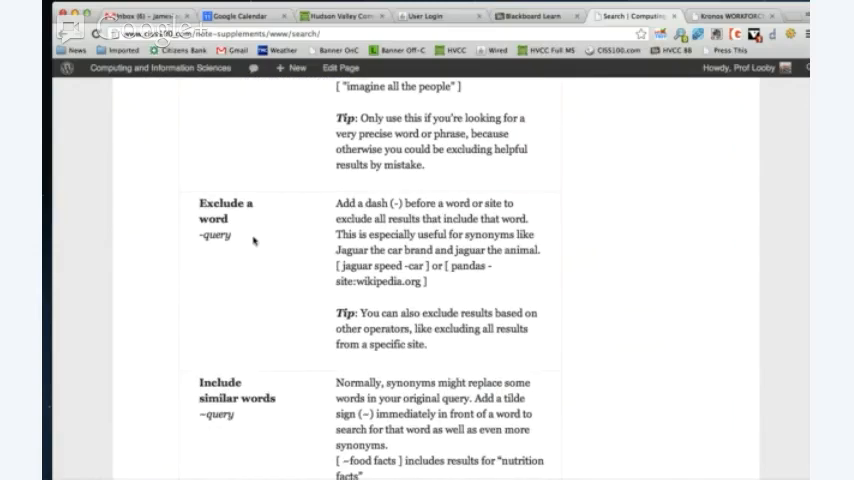
pyautogui.moveTo(234, 240)
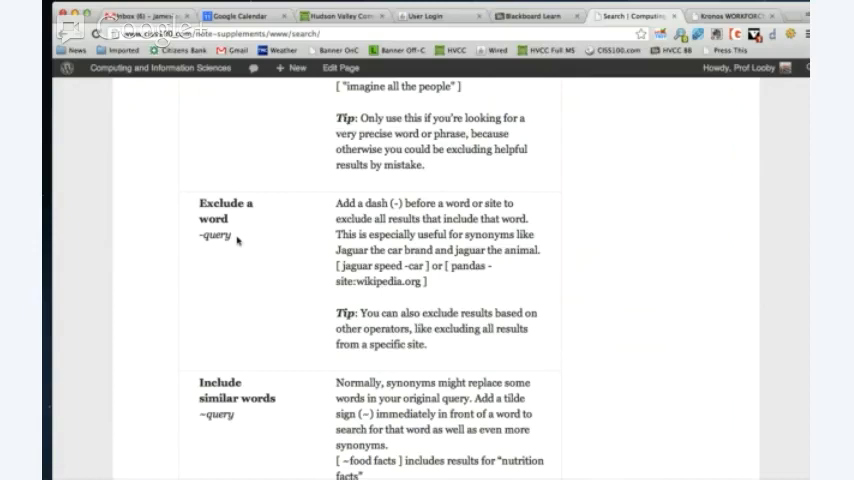
pyautogui.scroll(-3)
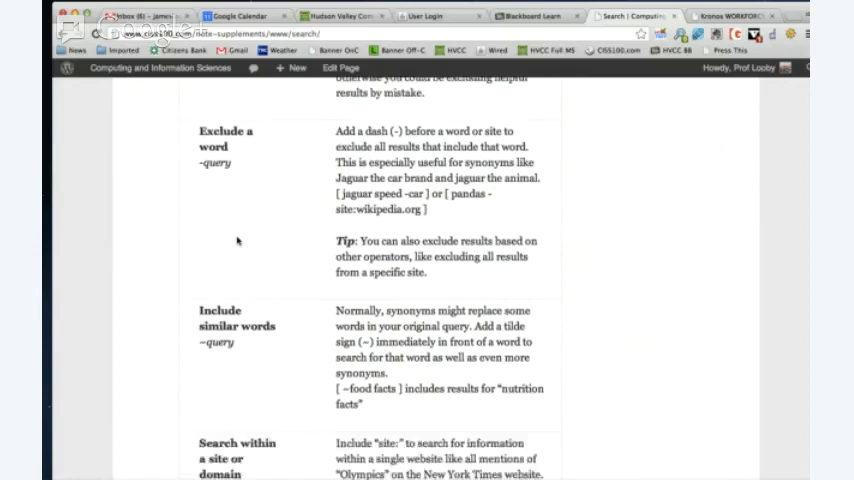
pyautogui.scroll(-3)
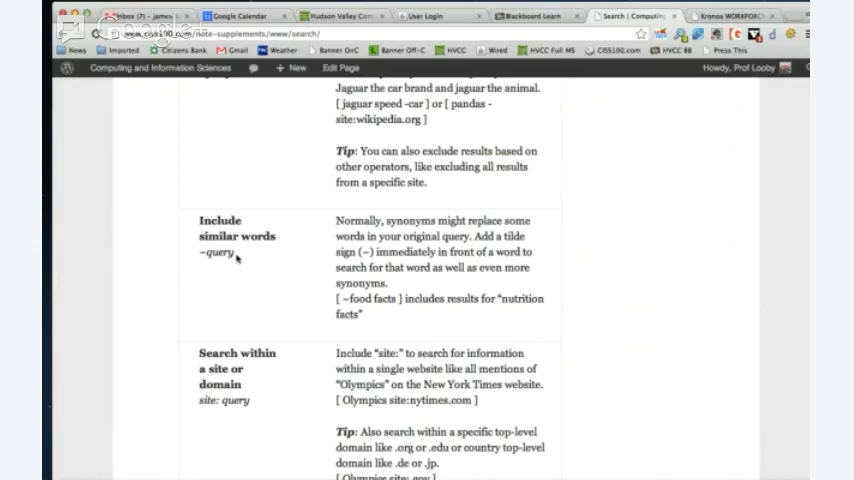
# Step: Scroll to the table's end and open Google Advanced Search in a new tab
pyautogui.scroll(-3)
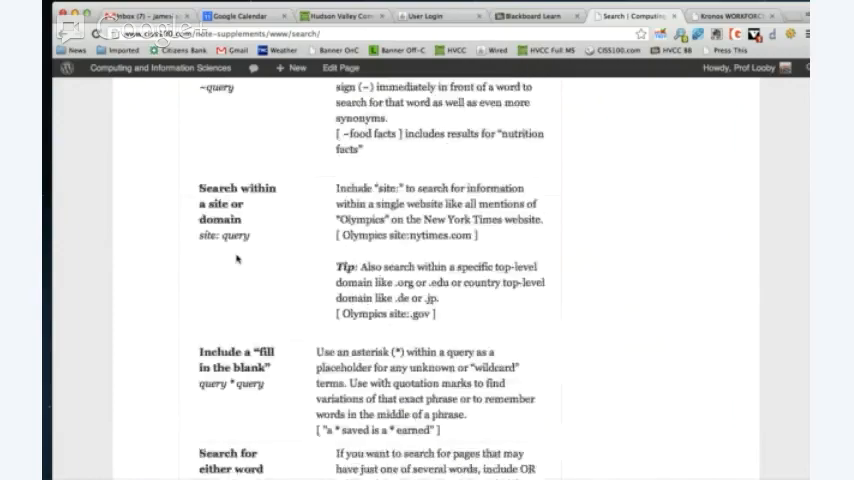
pyautogui.scroll(-3)
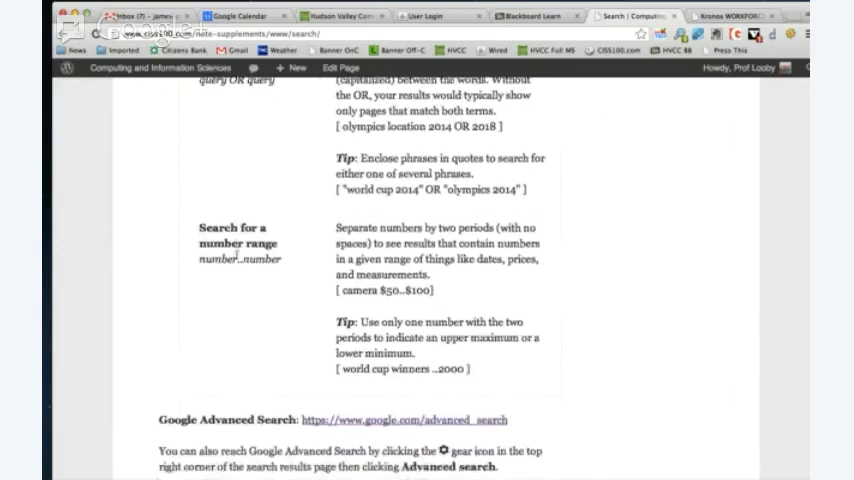
pyautogui.scroll(-3)
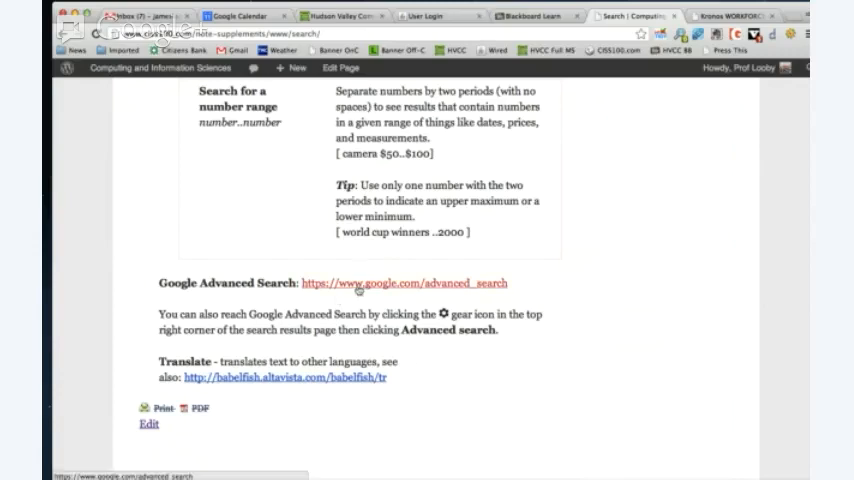
pyautogui.click(404, 284)
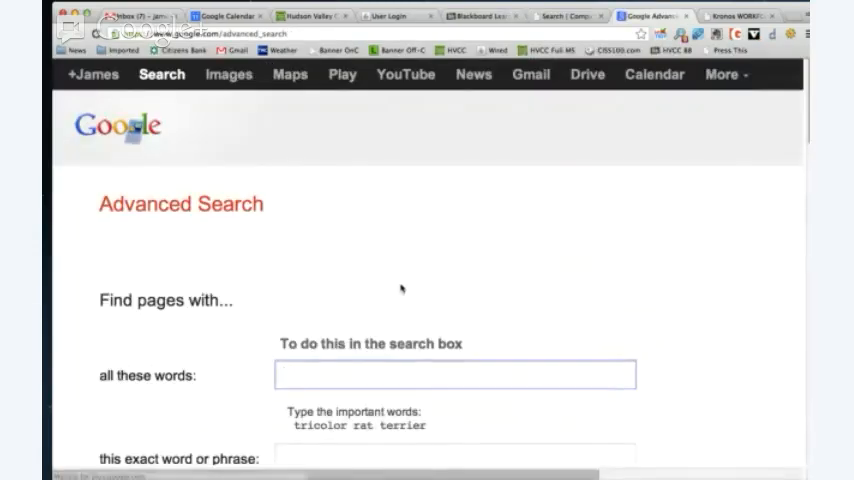
# Step: Return to the lecture's Search supplement page and move down to its lecture topics list
pyautogui.scroll(-3)
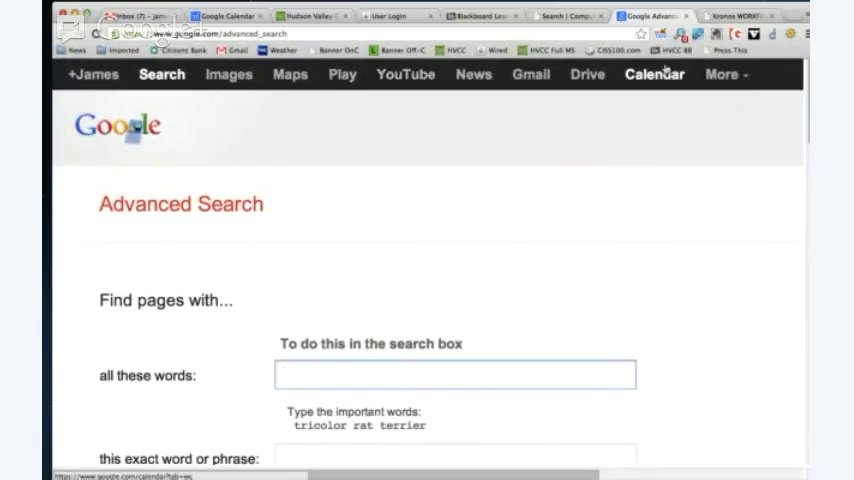
pyautogui.click(454, 376)
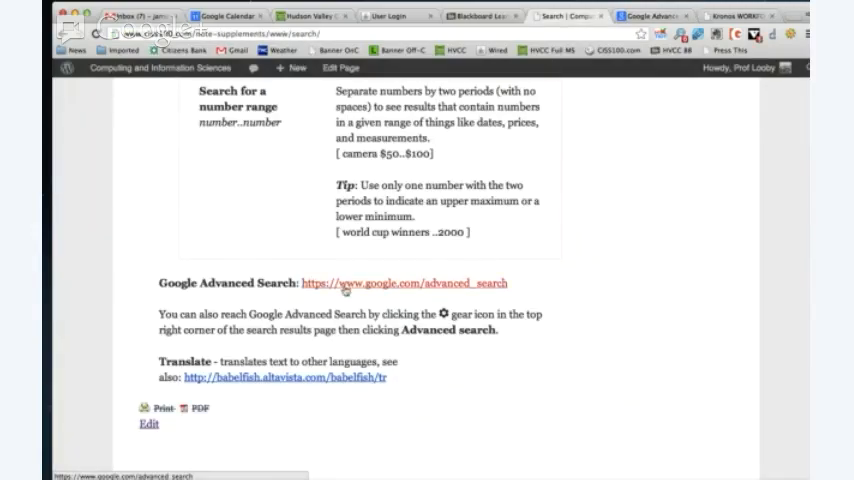
pyautogui.scroll(-3)
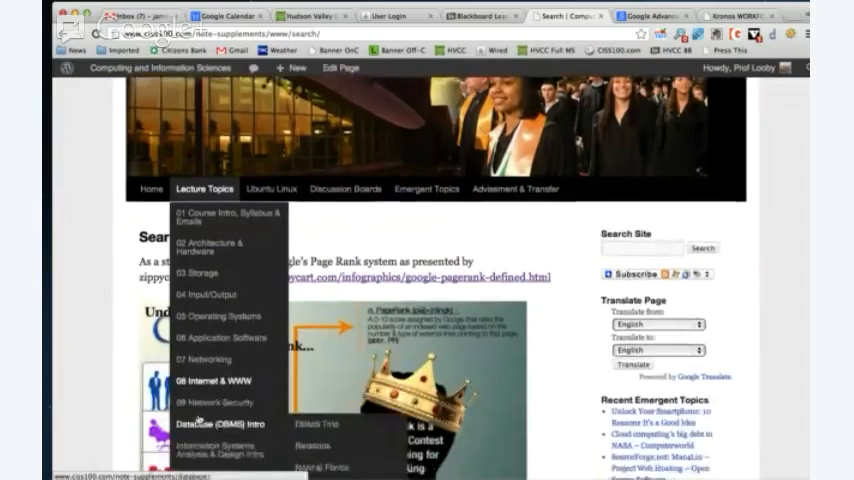
pyautogui.moveTo(212, 380)
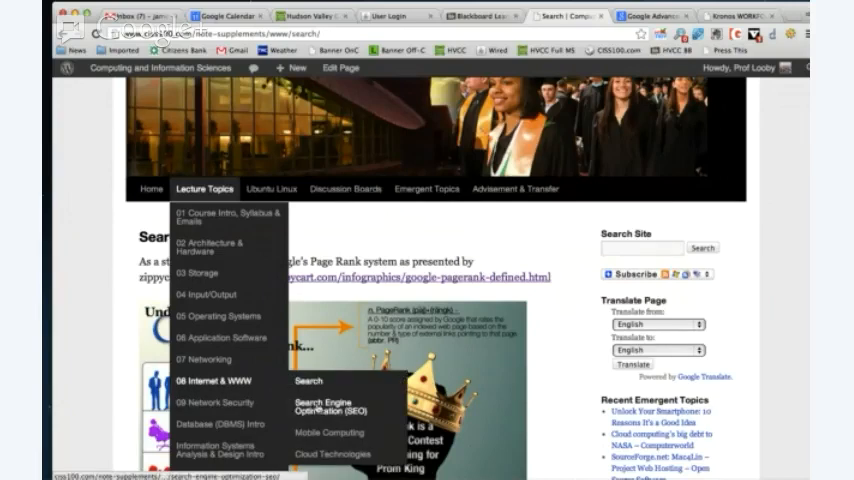
# Step: Navigate Lecture Topics > Internet & WWW to the Search Engine Optimization (SEO) lecture page
pyautogui.click(324, 404)
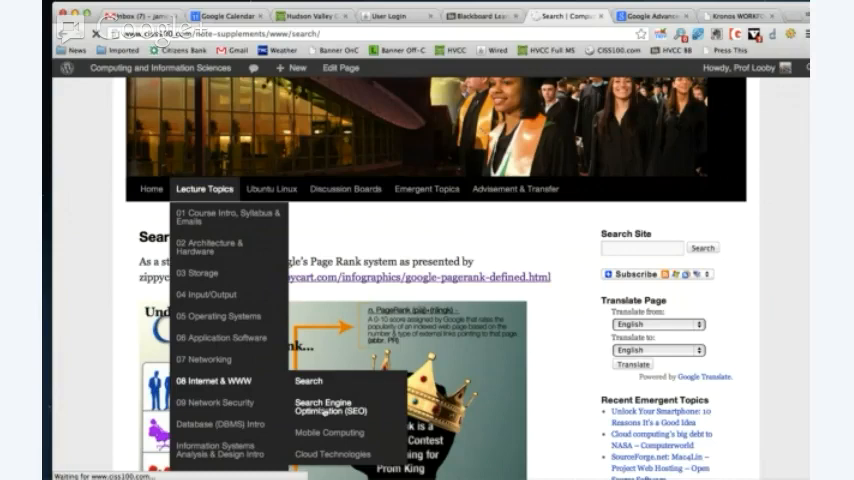
pyautogui.click(328, 408)
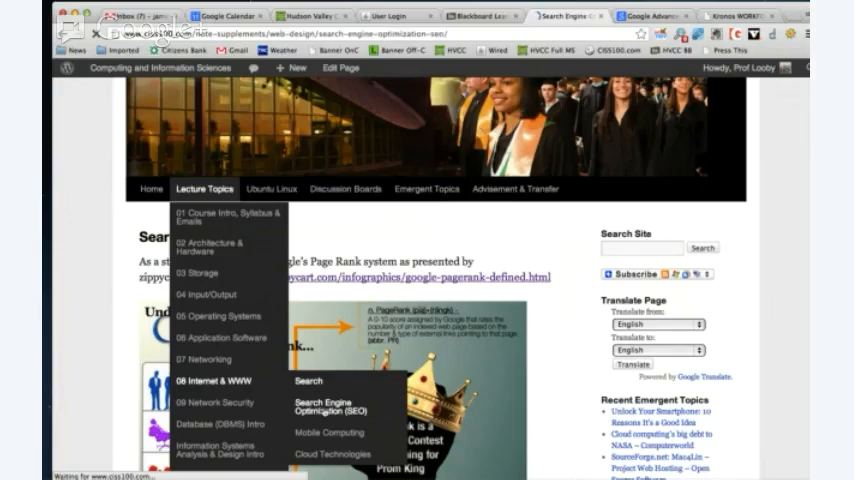
pyautogui.click(328, 410)
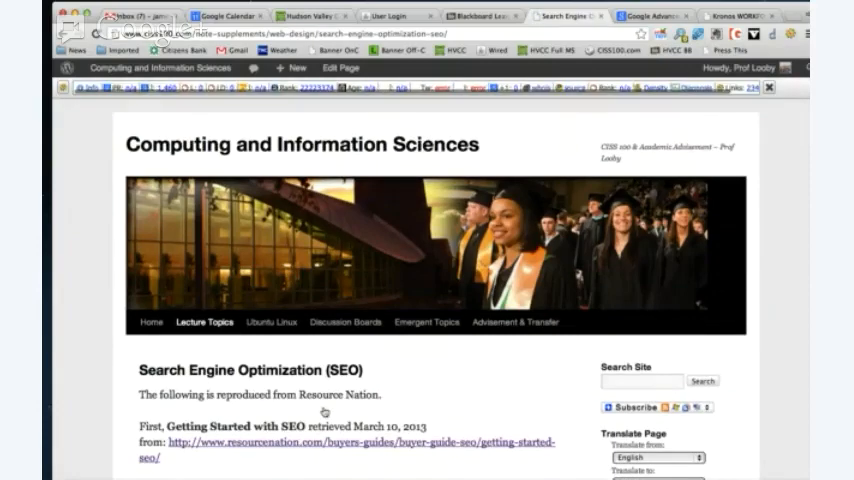
pyautogui.scroll(-3)
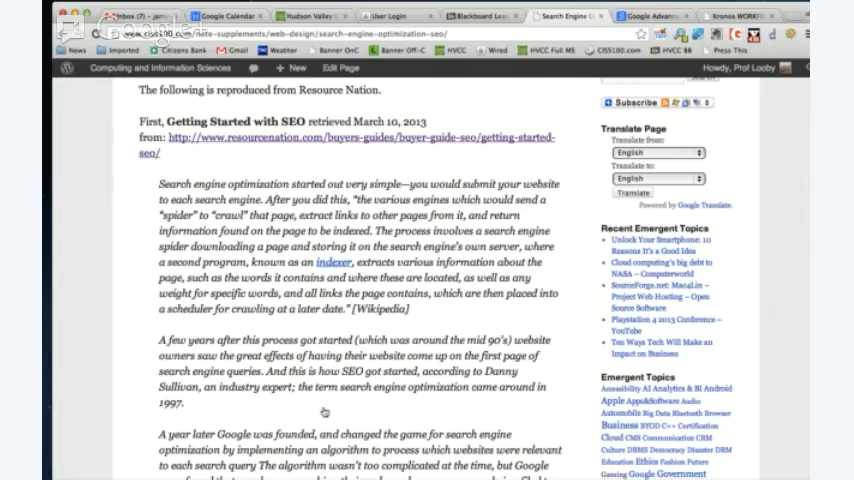
# Step: Scroll the SEO lecture page down to the 10 SEO Tips list starting with Keep it Simple
pyautogui.scroll(-3)
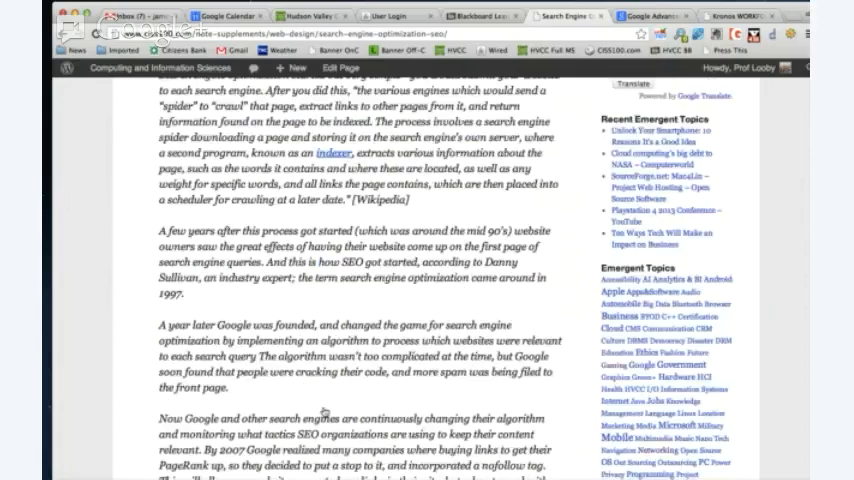
pyautogui.scroll(-3)
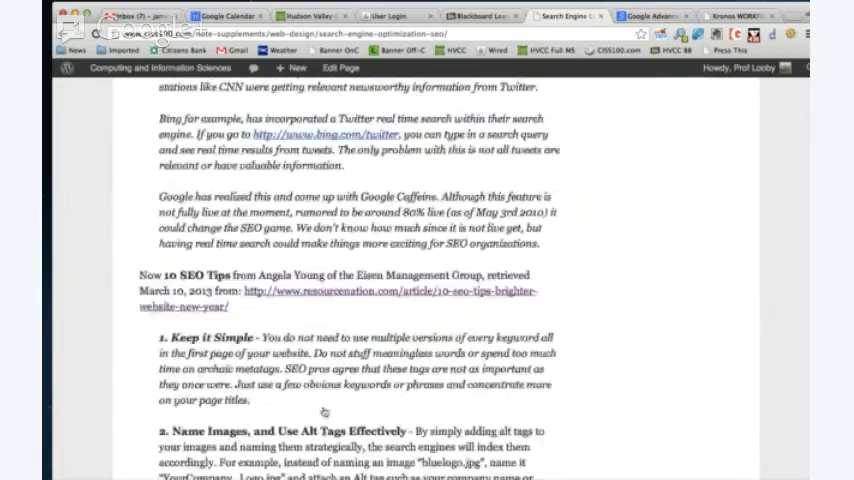
pyautogui.scroll(-3)
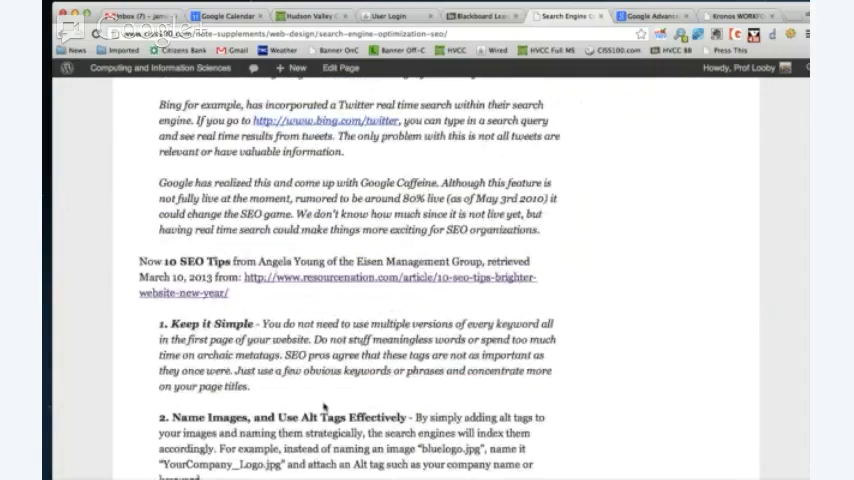
pyautogui.scroll(-3)
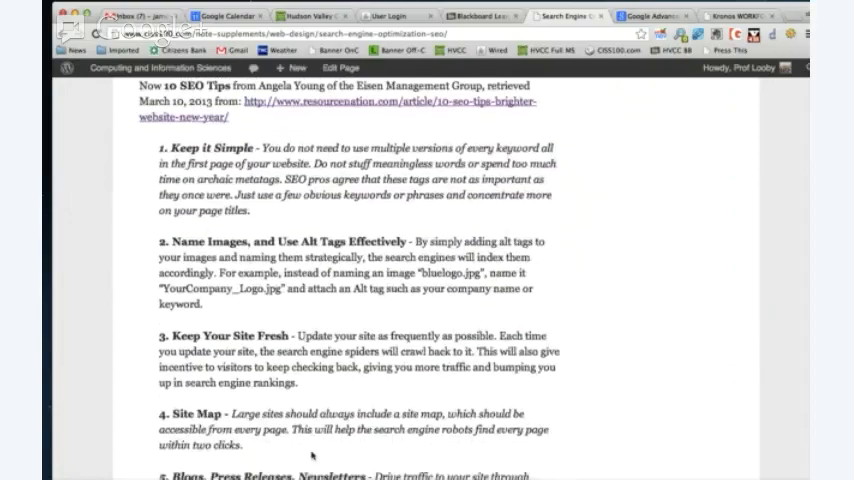
pyautogui.scroll(-3)
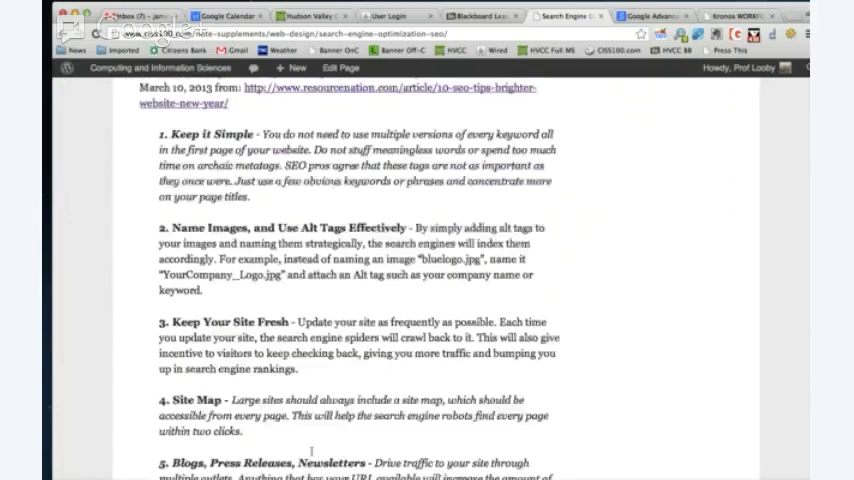